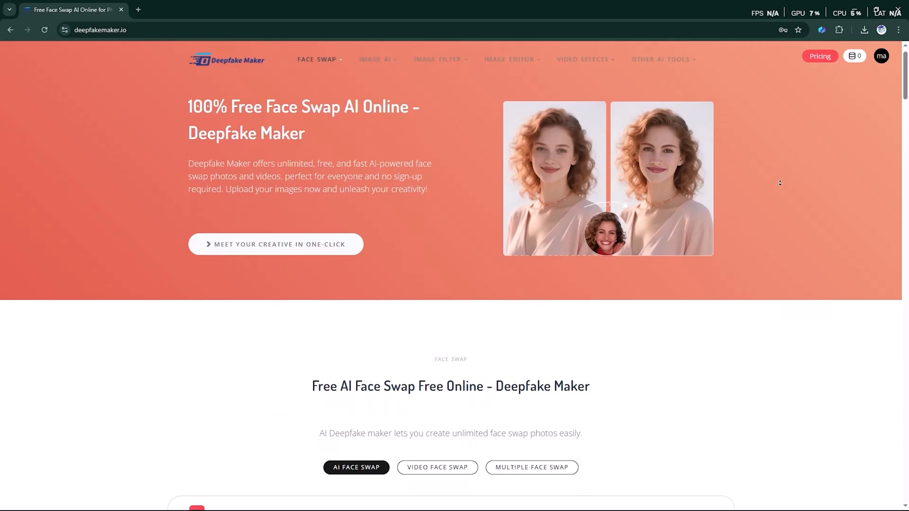
Scroll through the Deepfake Maker home page to browse the available tools.
scroll(down, 3)
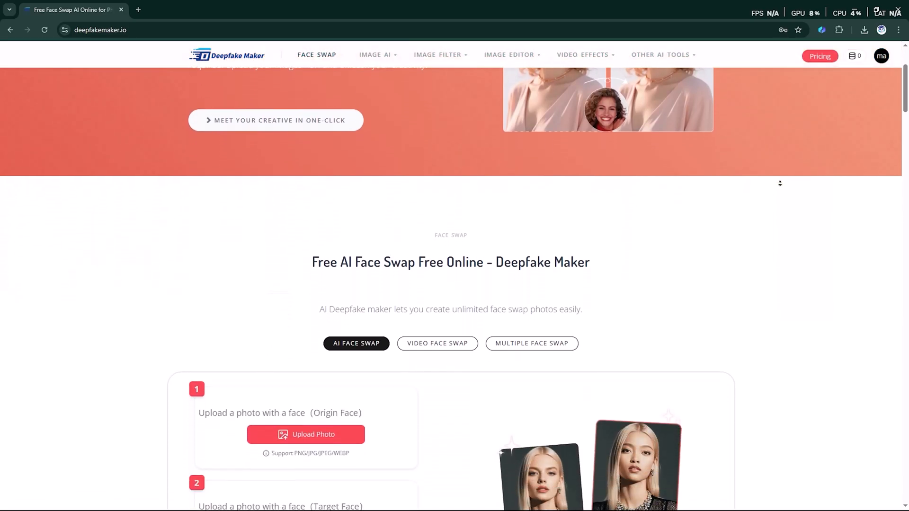
scroll(down, 3)
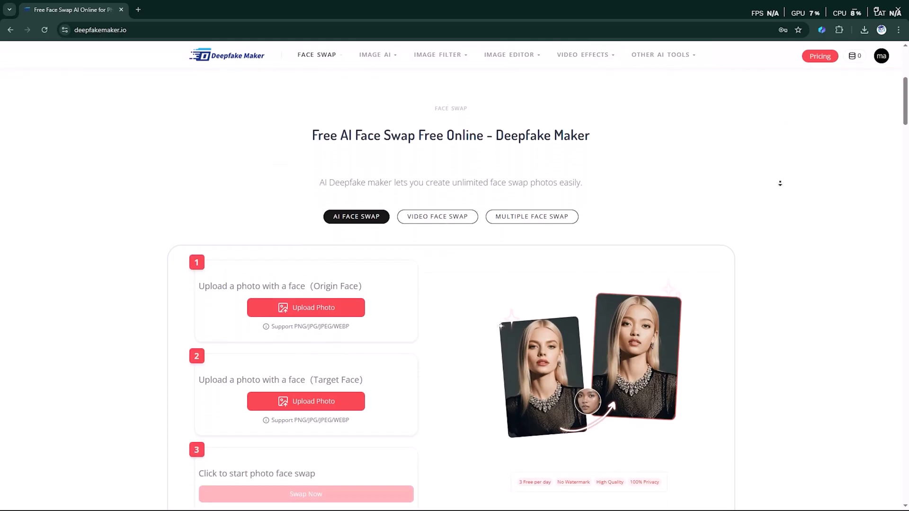
scroll(down, 3)
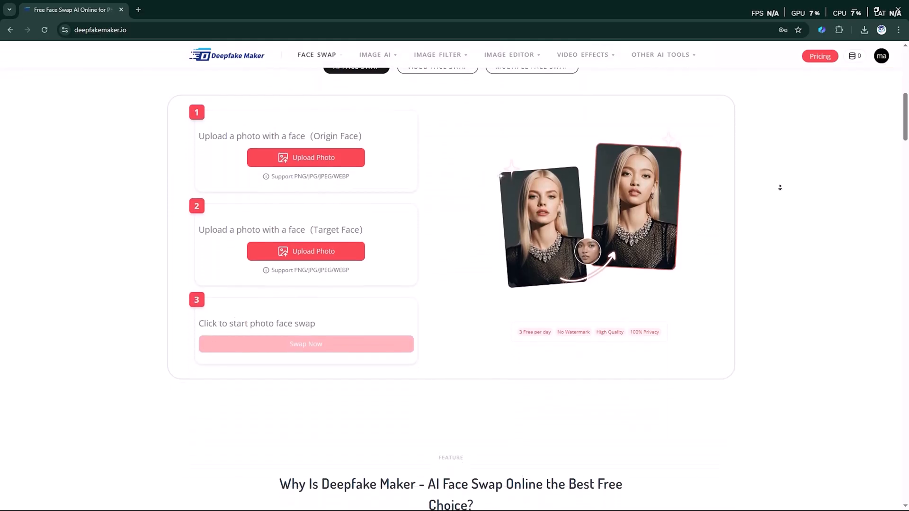
scroll(down, 3)
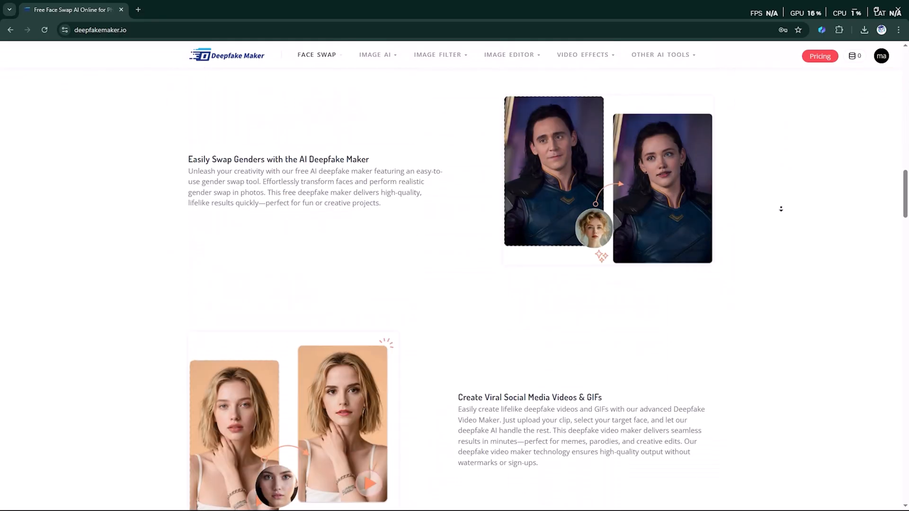
scroll(down, 3)
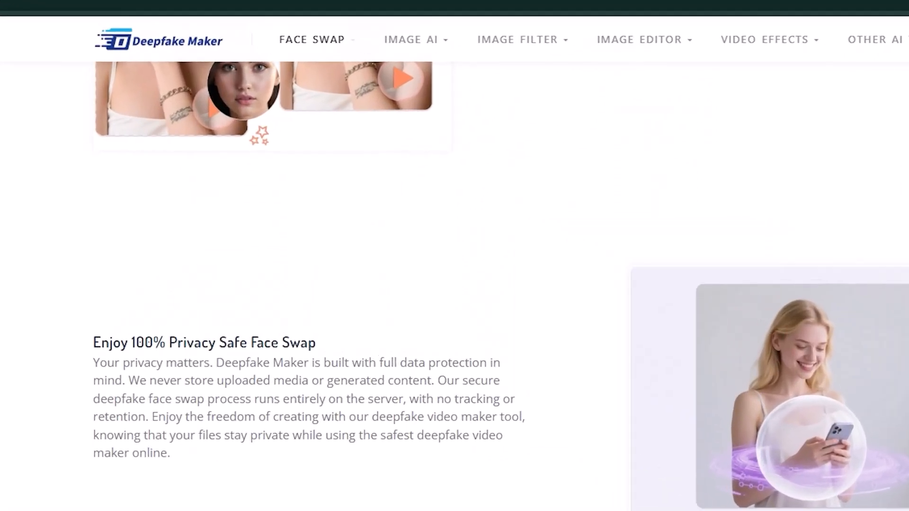
scroll(down, 3)
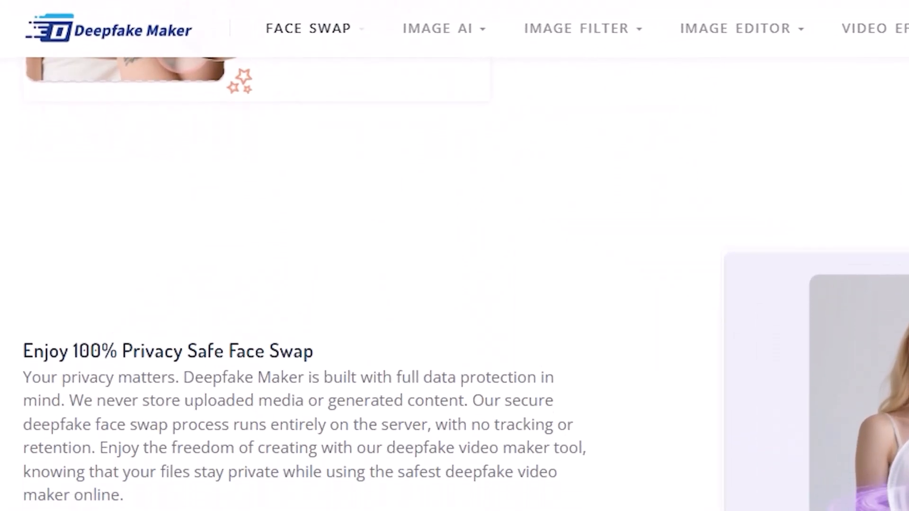
scroll(up, 3)
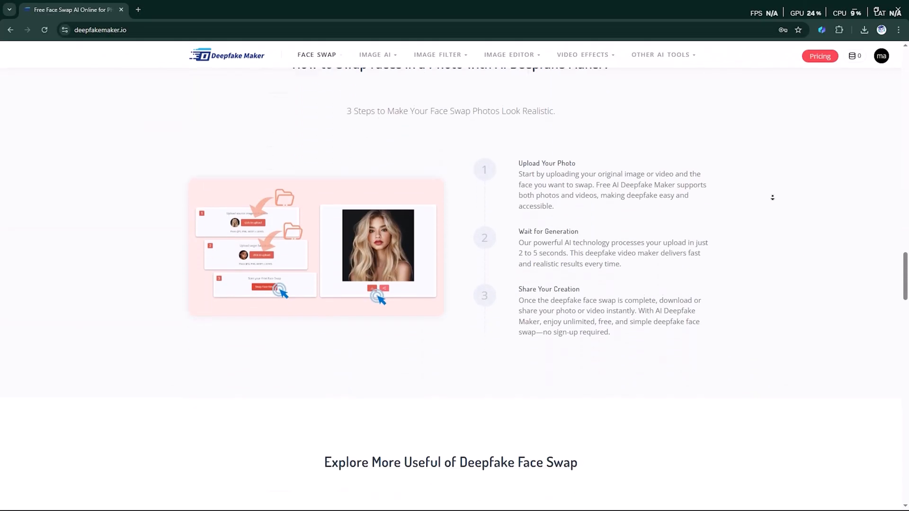
scroll(down, 3)
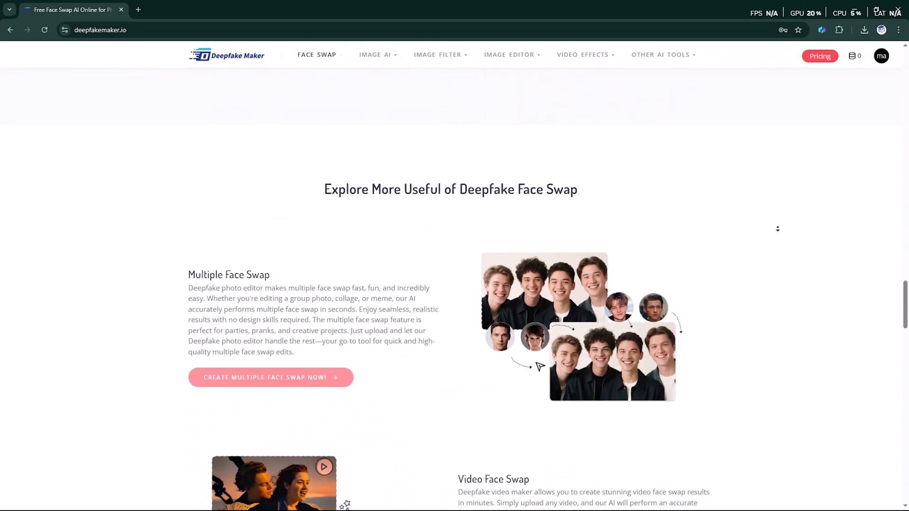
scroll(down, 3)
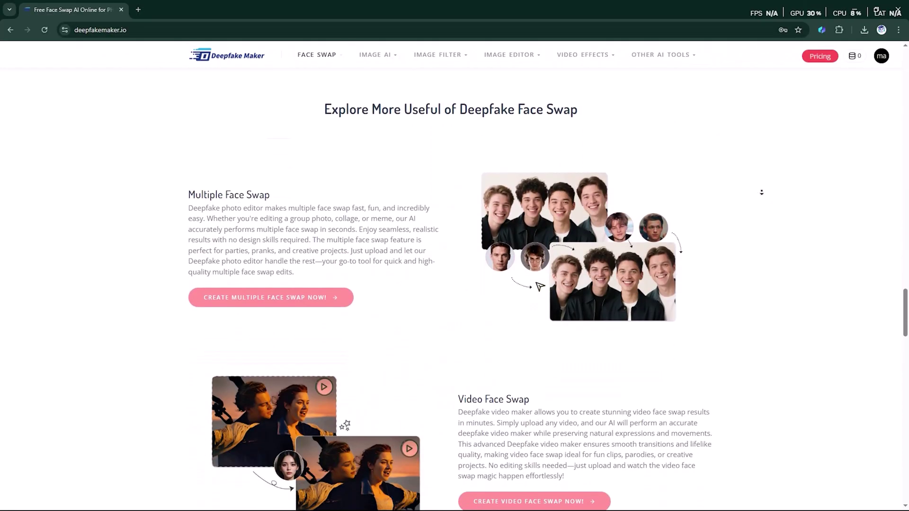
scroll(down, 3)
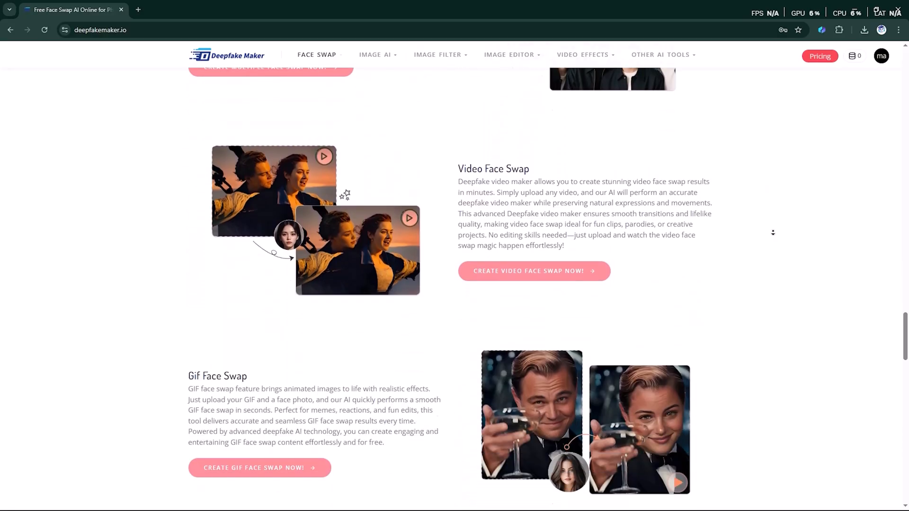
scroll(down, 3)
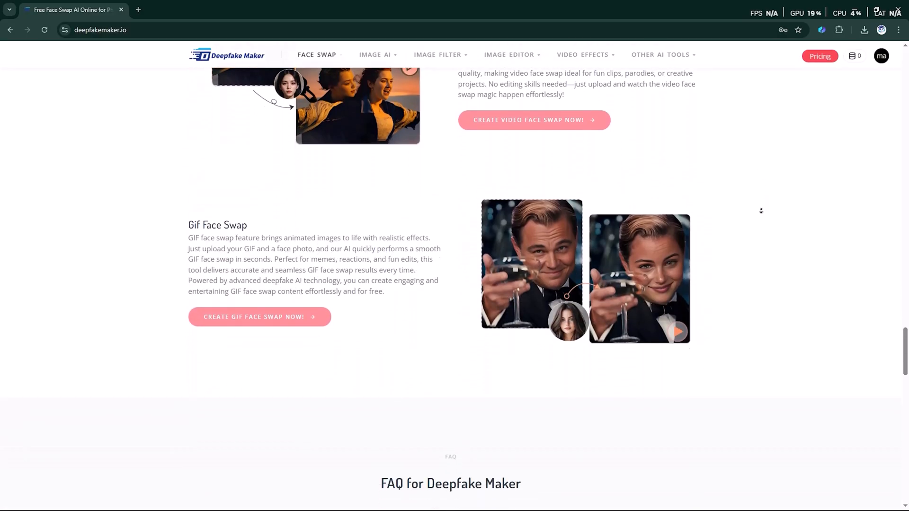
scroll(down, 3)
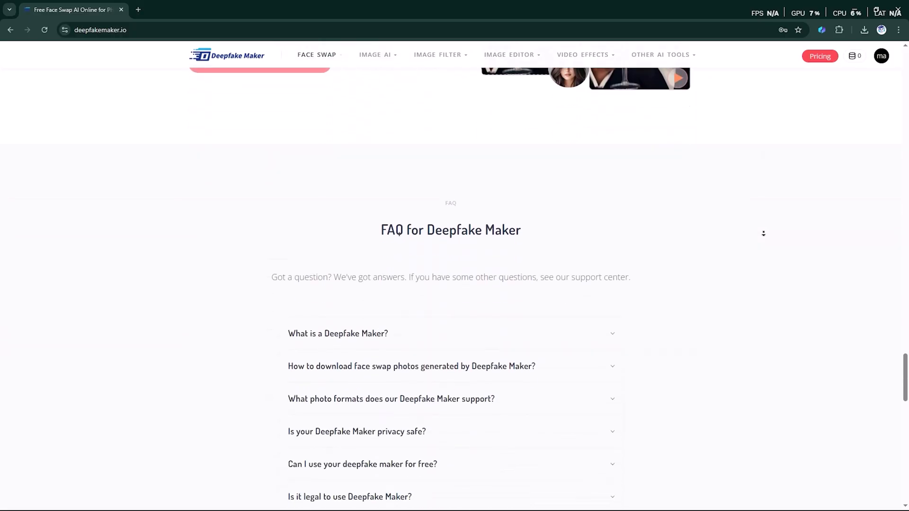
Open Photo Face Swap from the FACE SWAP menu.
scroll(up, 3)
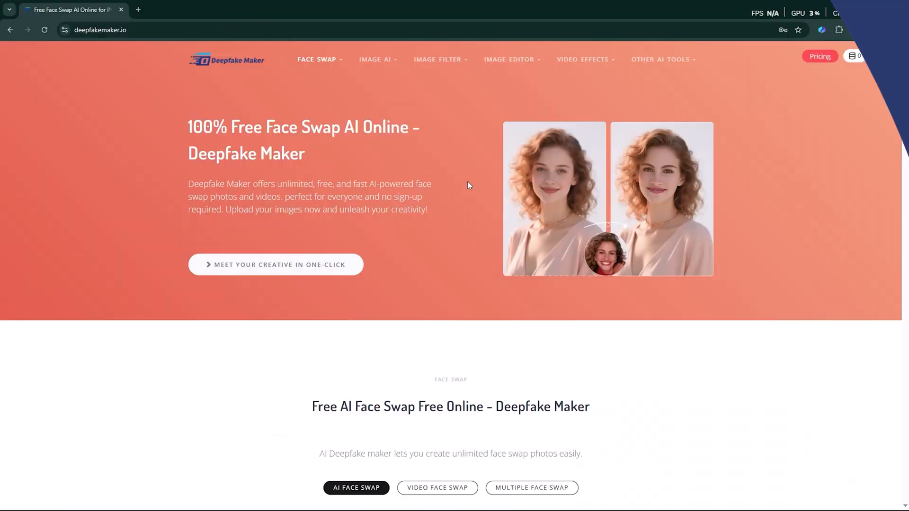
click(318, 59)
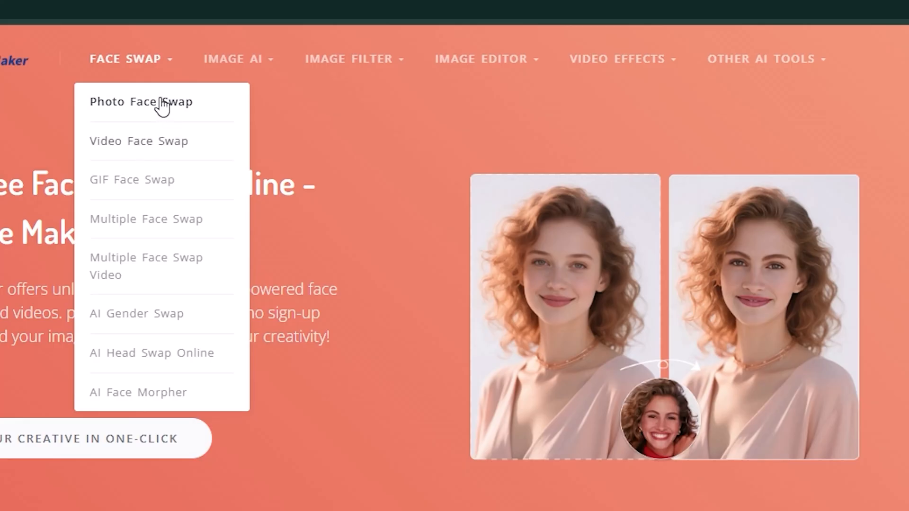
mouse_move(170, 148)
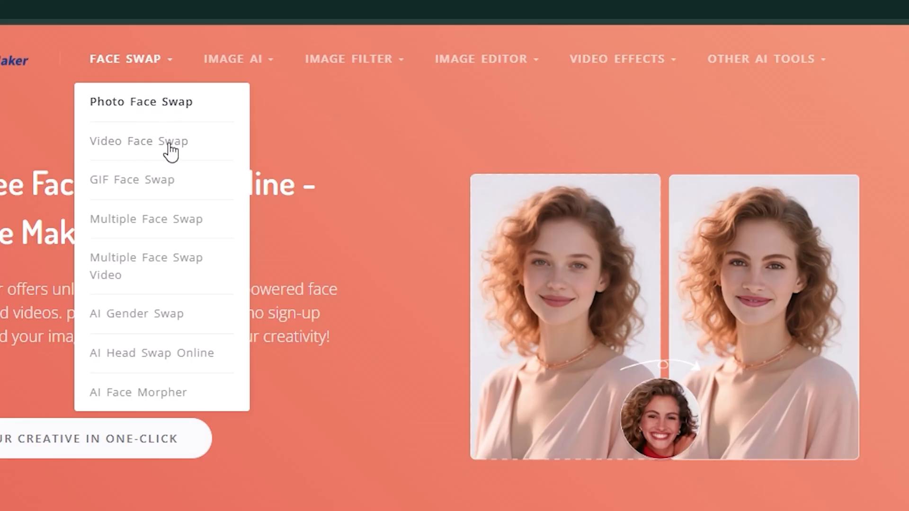
mouse_move(146, 152)
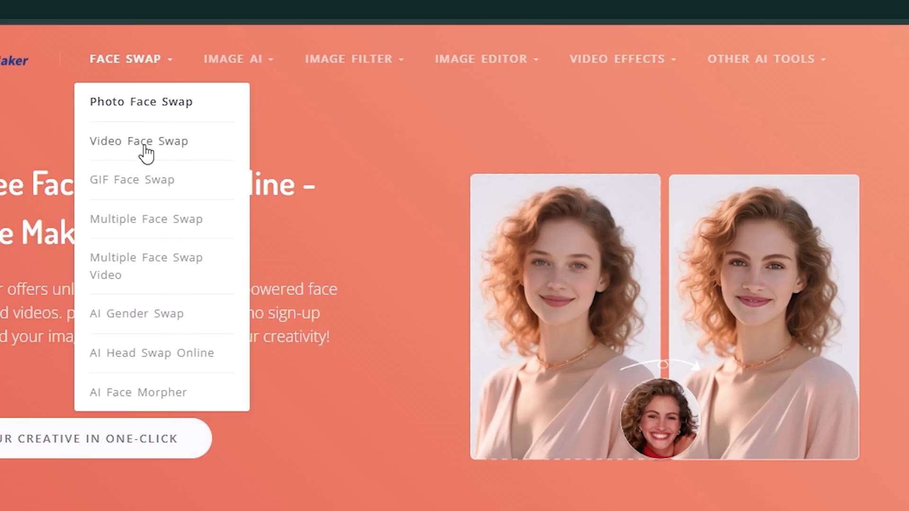
mouse_move(243, 128)
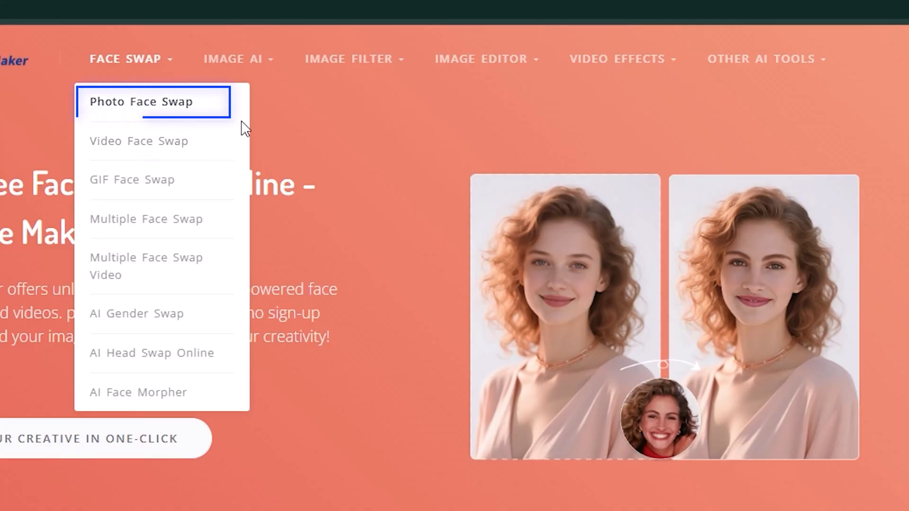
click(140, 101)
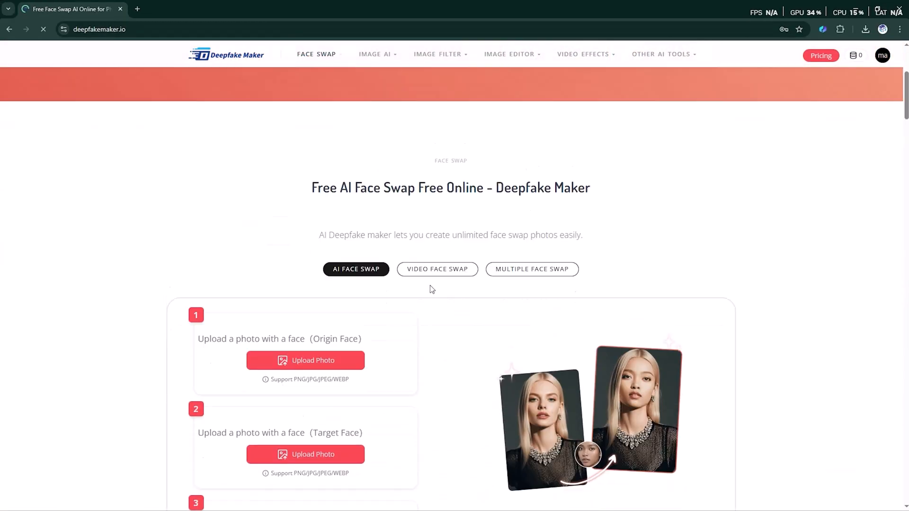
Upload the grey-sweater origin and dark-suit target portraits, run Swap Now, and return home.
click(305, 360)
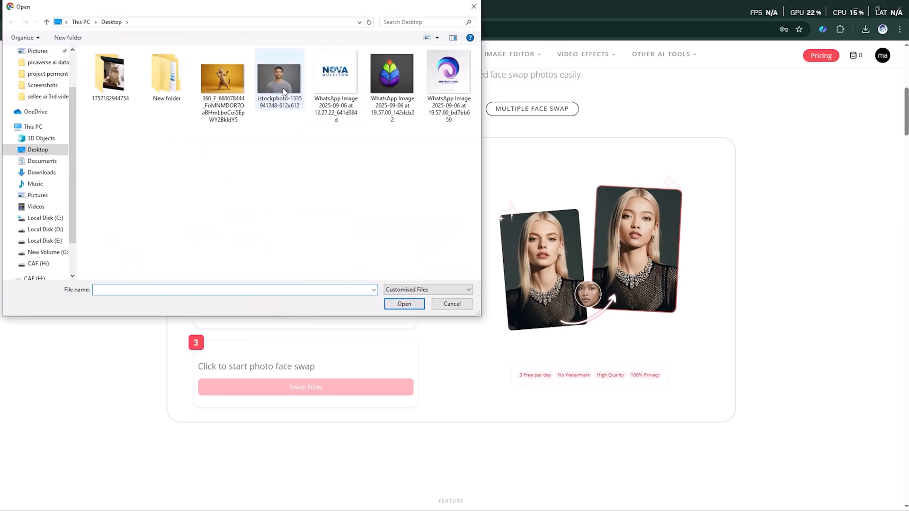
click(404, 304)
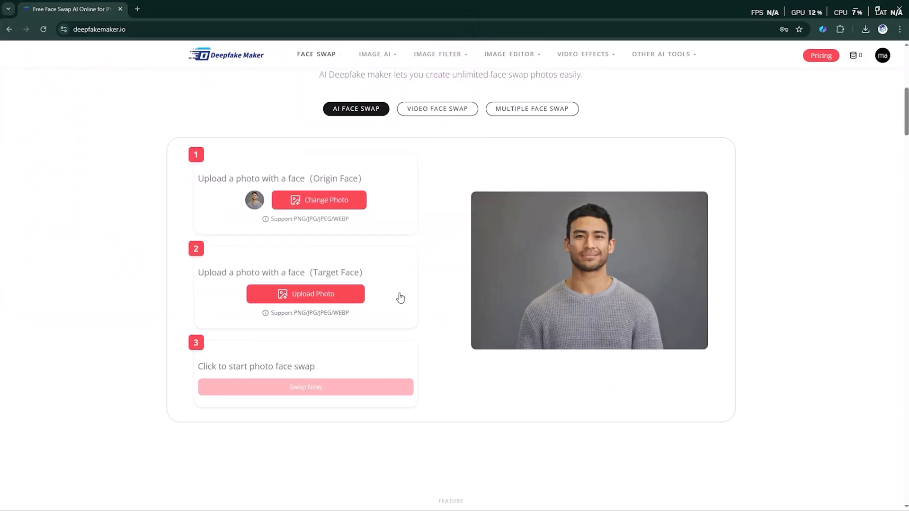
click(306, 294)
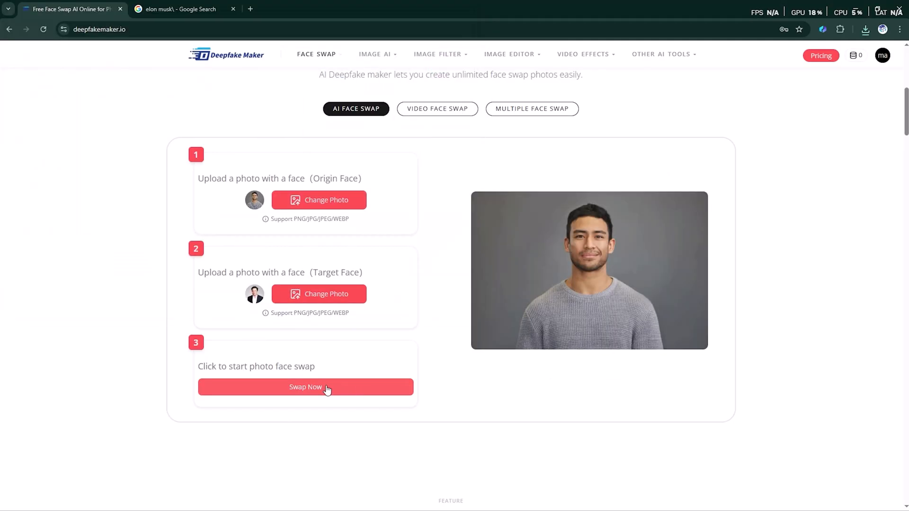
click(305, 386)
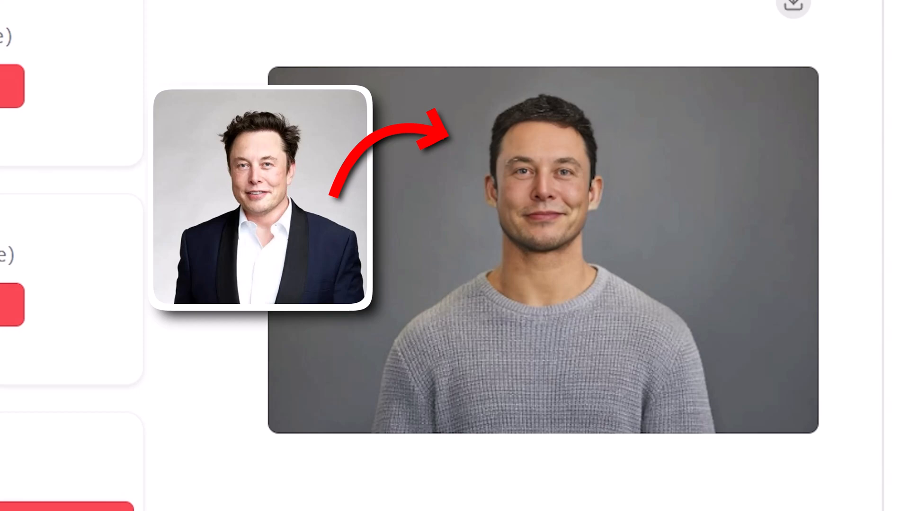
click(375, 59)
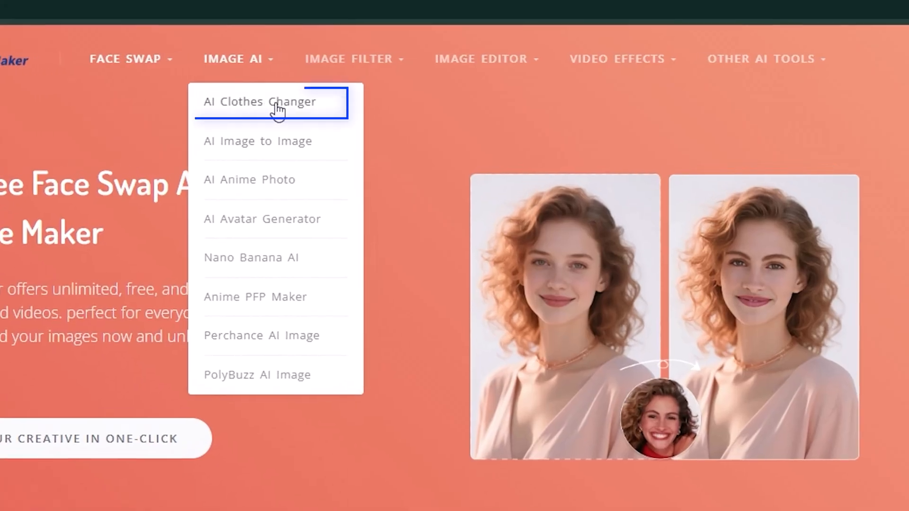
mouse_move(278, 119)
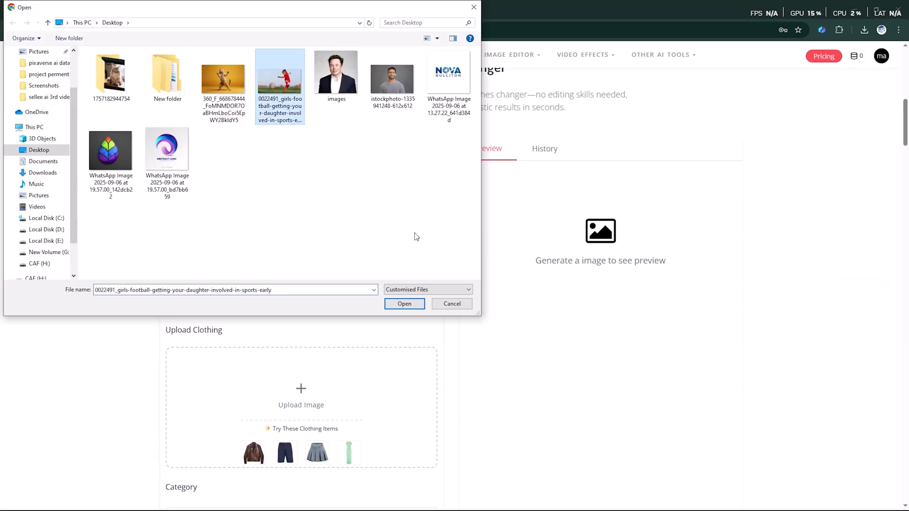
Load the football girl photo as the model and upload the white lace dress.
click(404, 303)
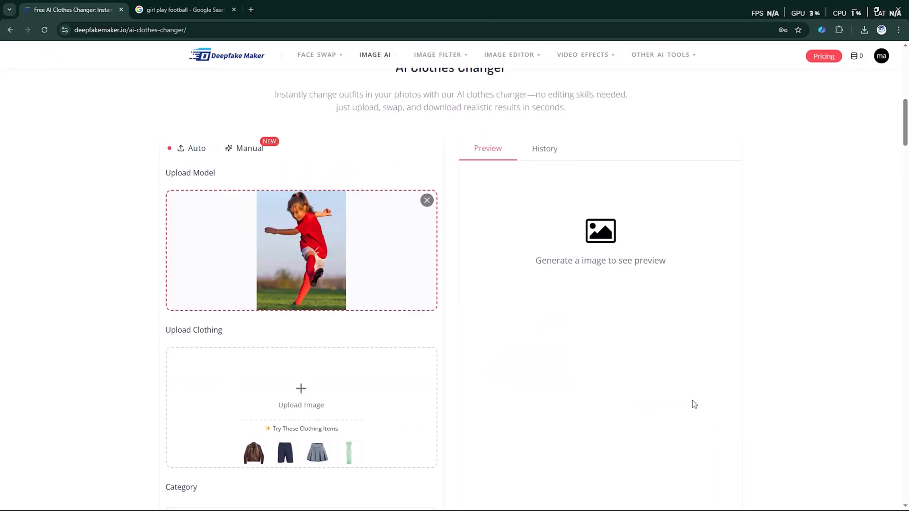
scroll(down, 3)
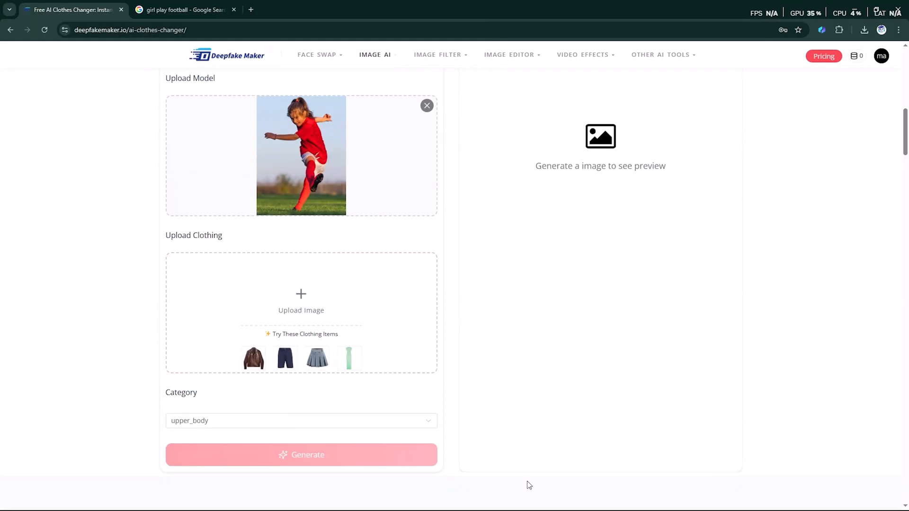
click(301, 421)
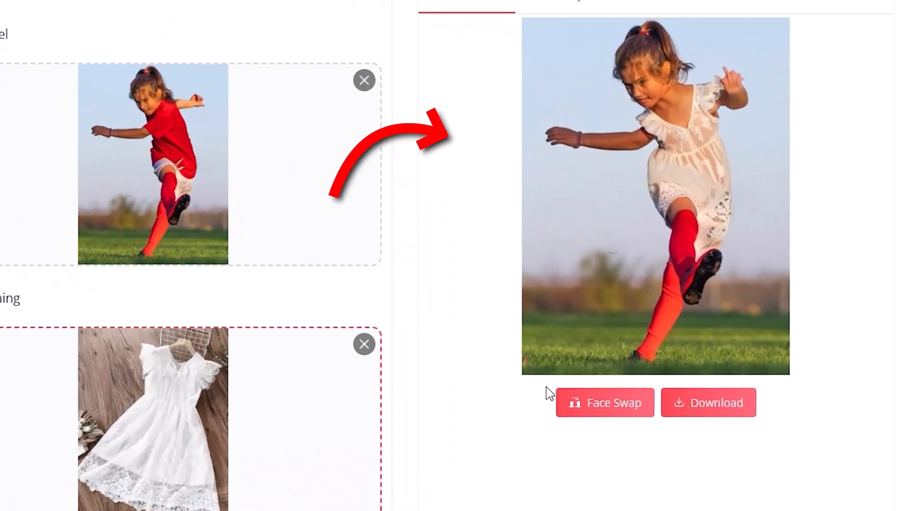
mouse_move(582, 422)
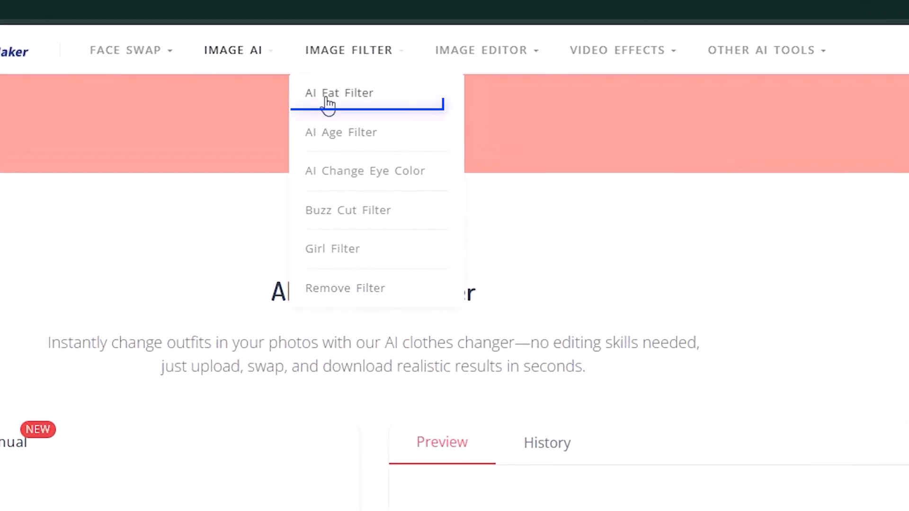
mouse_move(365, 93)
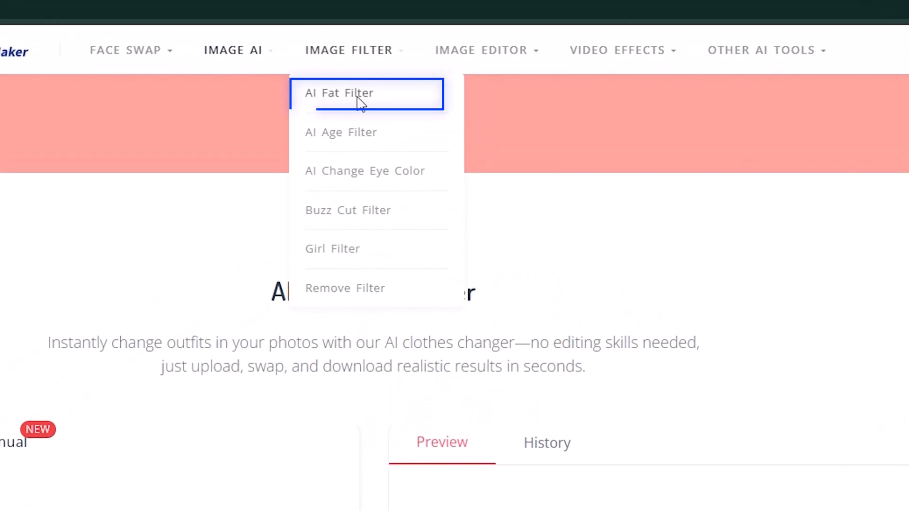
In AI Fat Filter, set the fat level to medium and click Generate Now.
click(339, 92)
text(m)
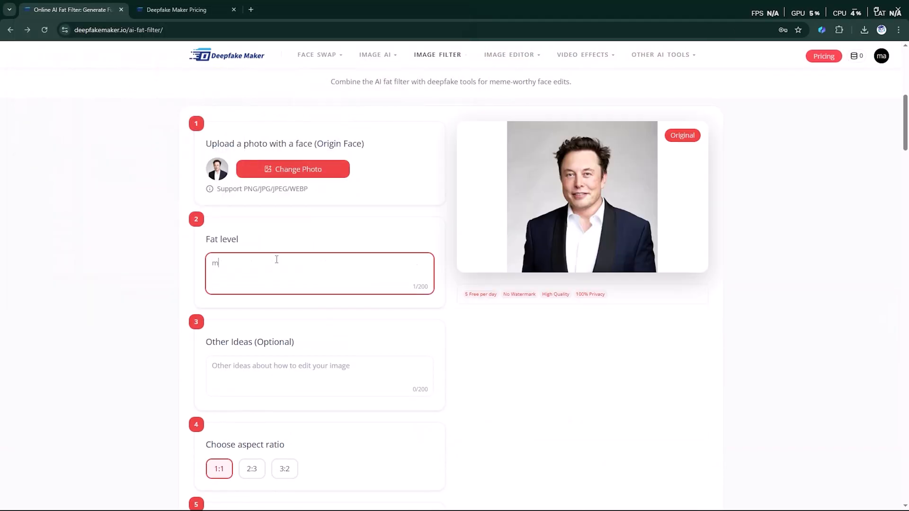
text(edium)
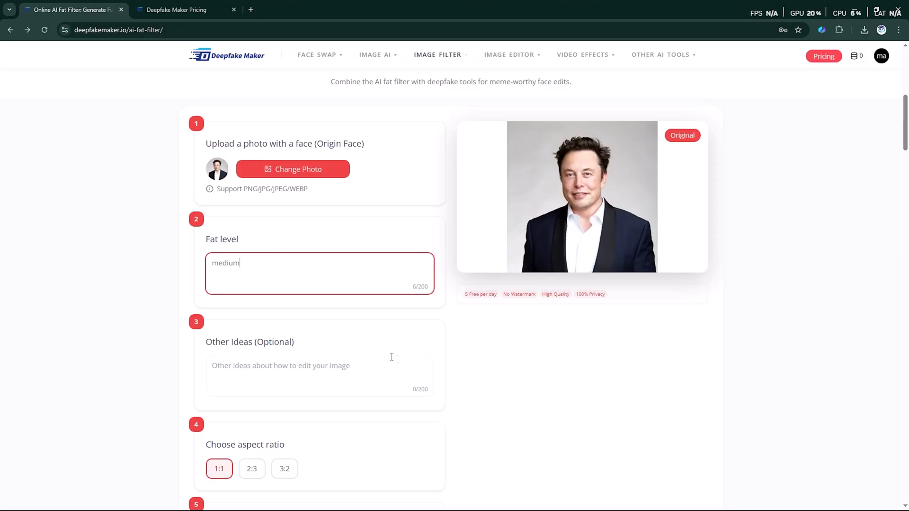
scroll(down, 3)
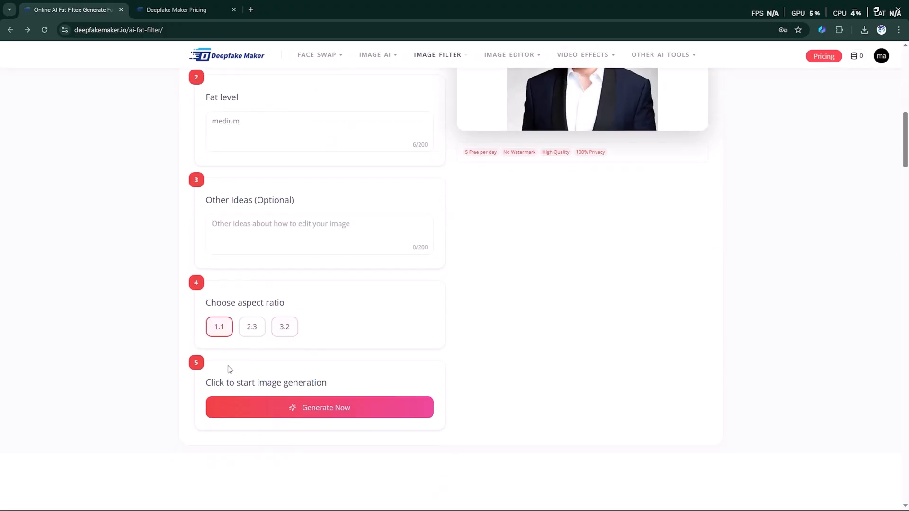
click(320, 408)
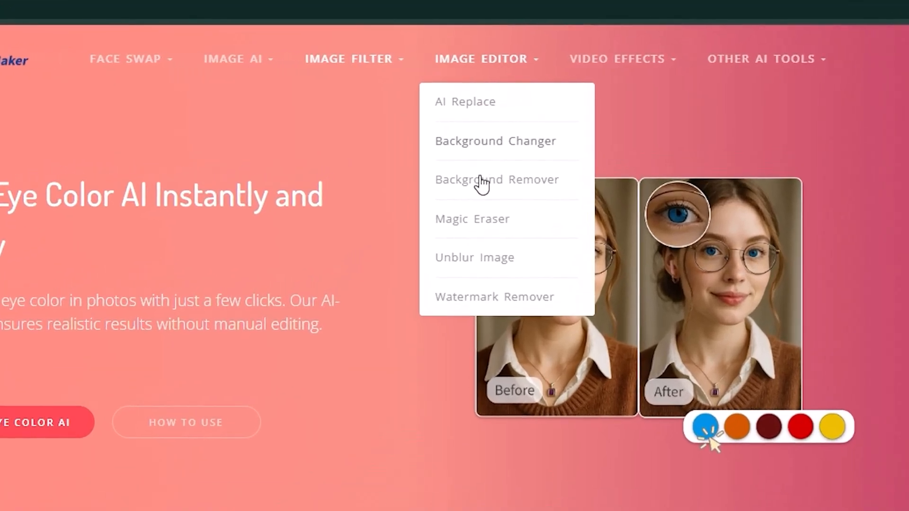
mouse_move(484, 145)
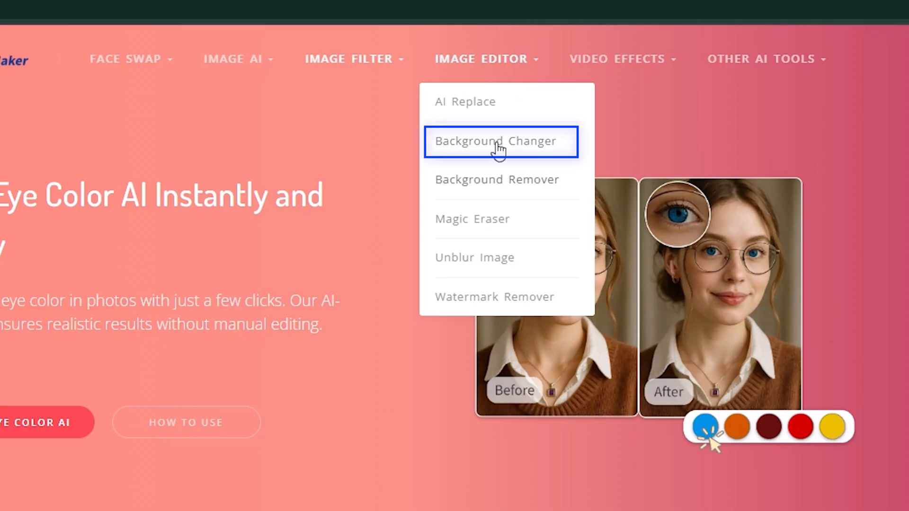
Upload the dancing cat to Background Changer, pick the white swatch, and generate.
click(498, 141)
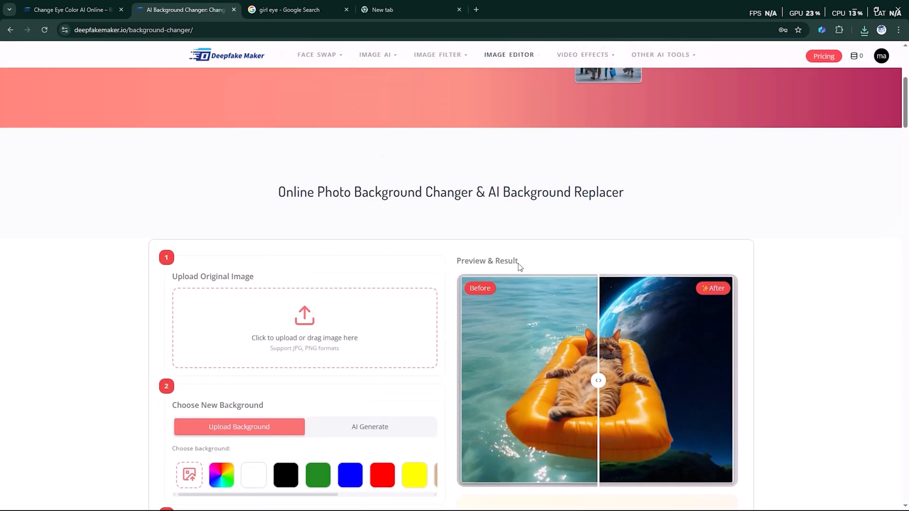
click(304, 315)
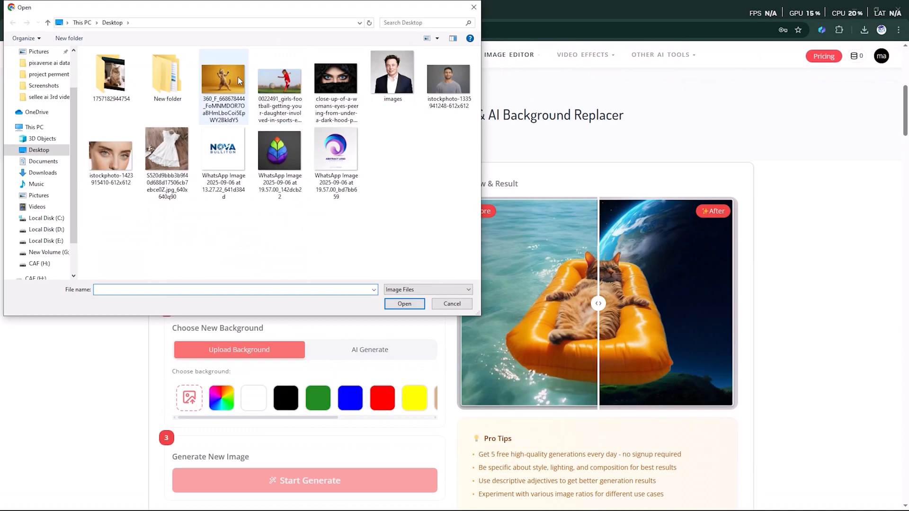
click(404, 304)
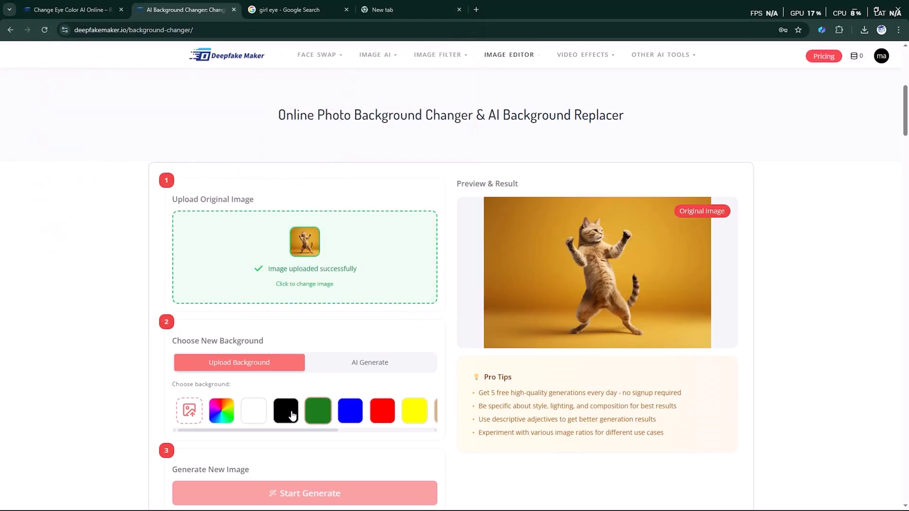
click(253, 410)
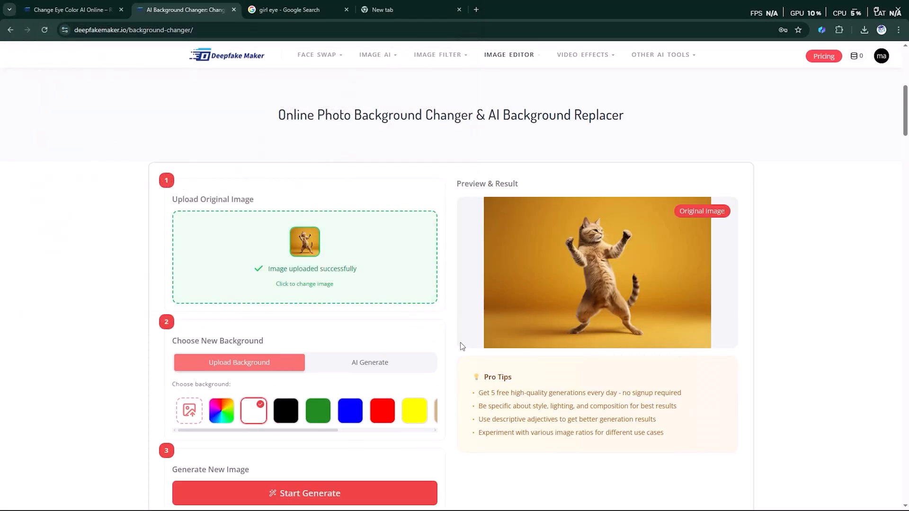
scroll(down, 3)
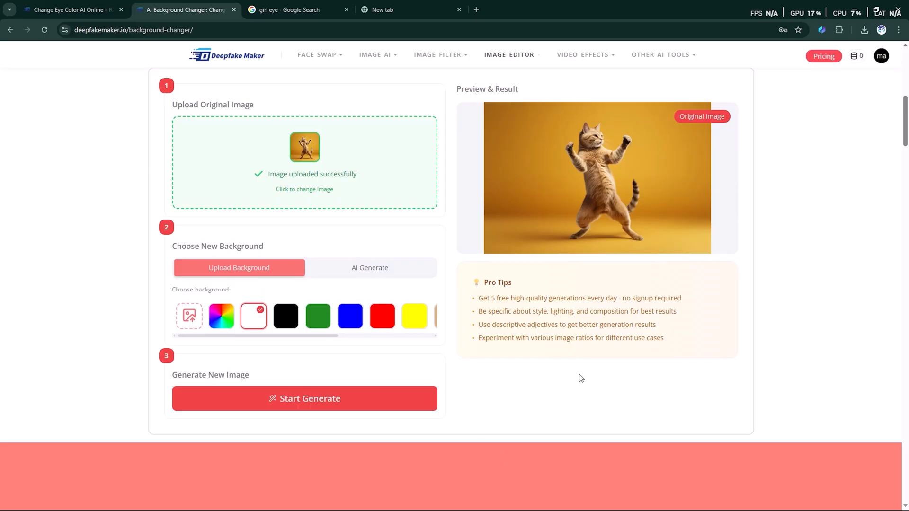
click(305, 398)
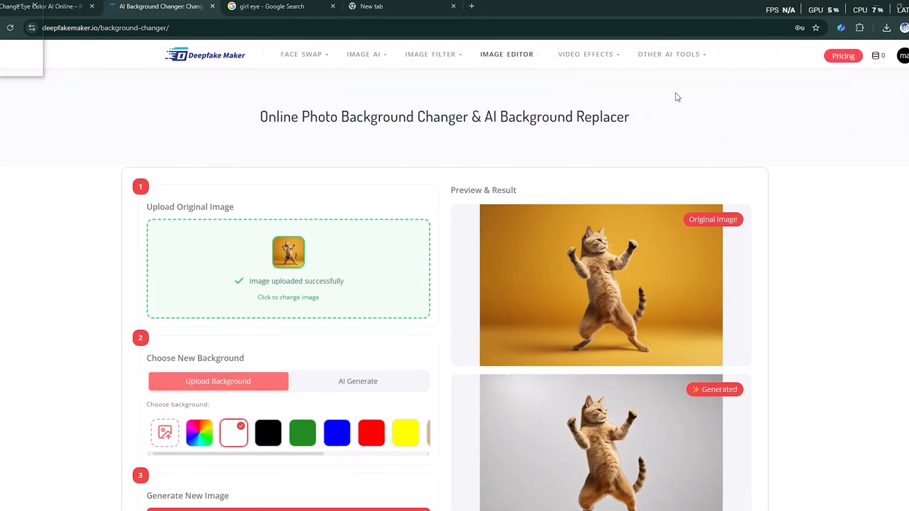
From Video Effects, open AI Dance Video Generator and upload the portrait-cropped cat photo.
click(586, 54)
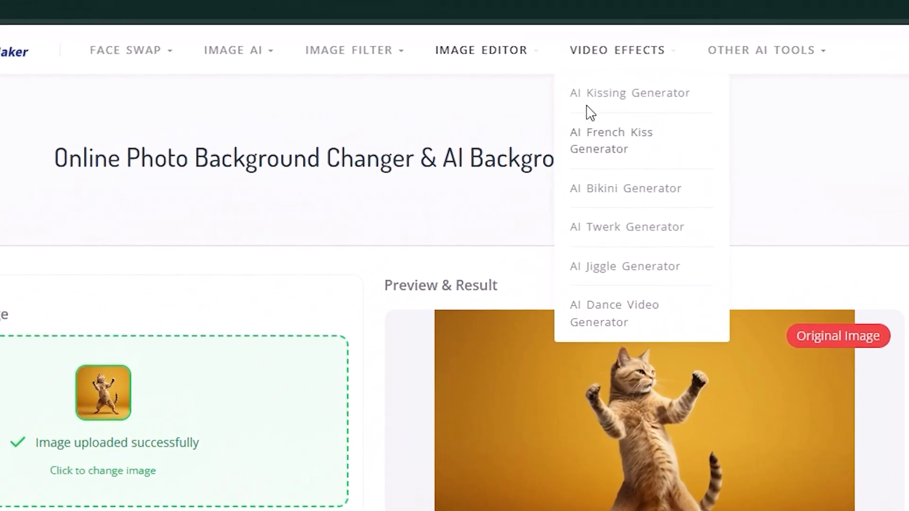
mouse_move(606, 322)
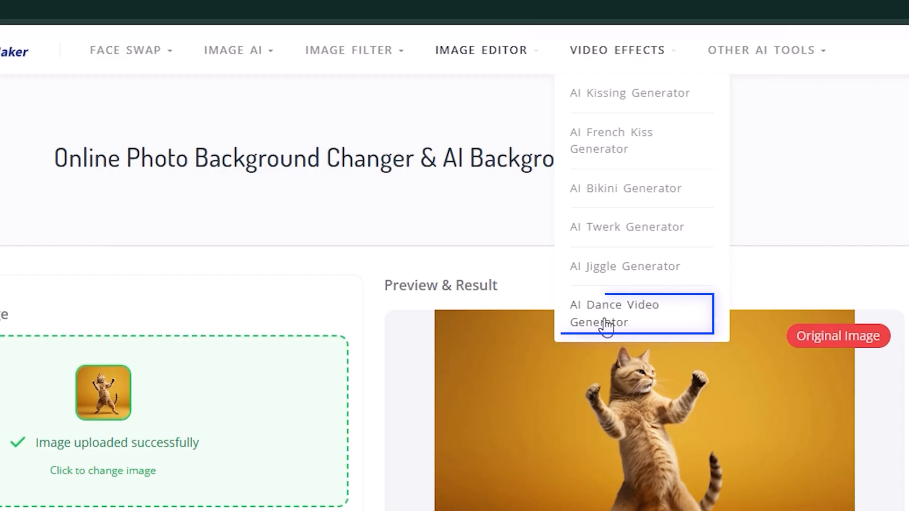
click(614, 313)
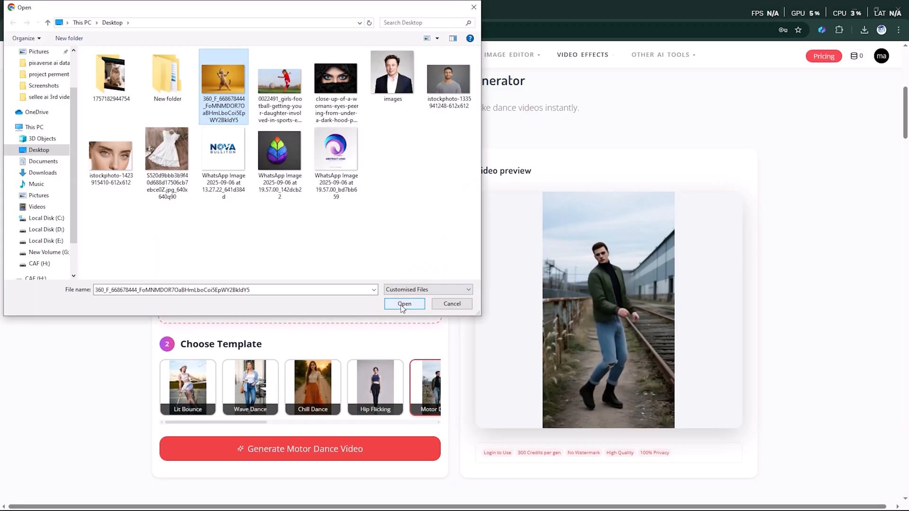
click(404, 304)
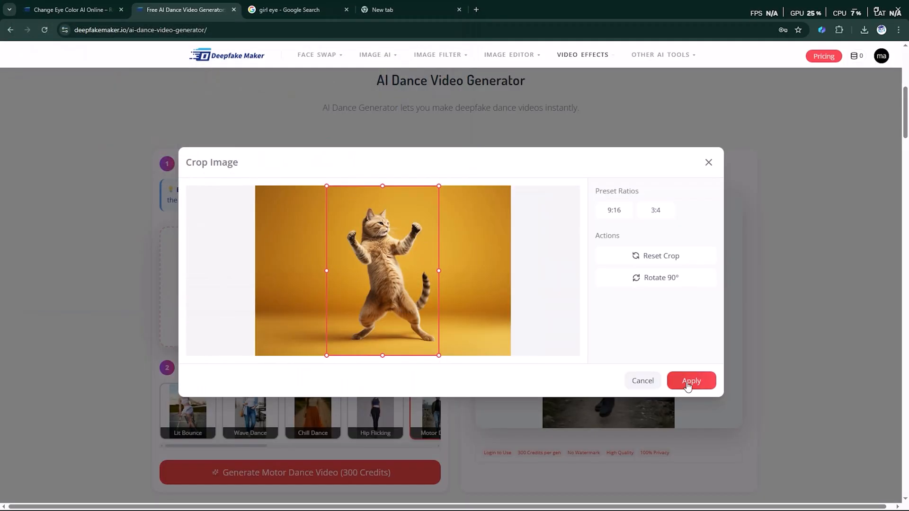
click(691, 381)
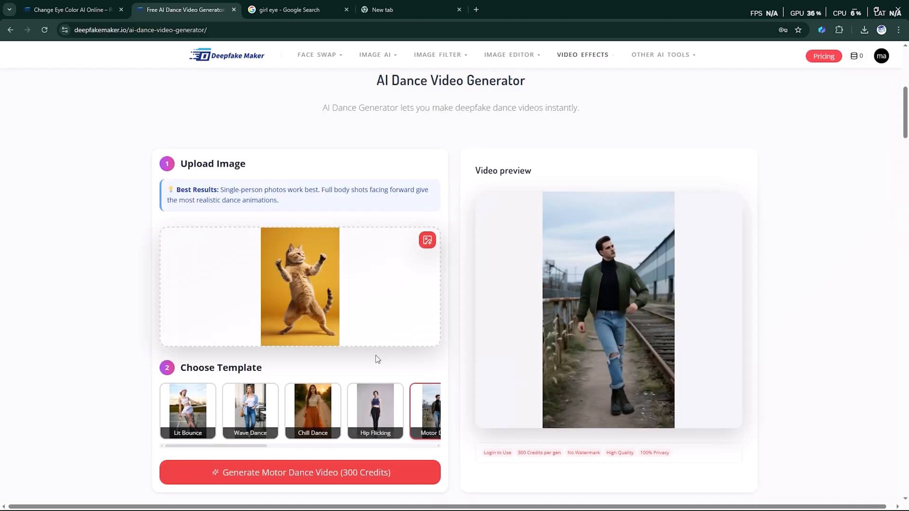
scroll(down, 3)
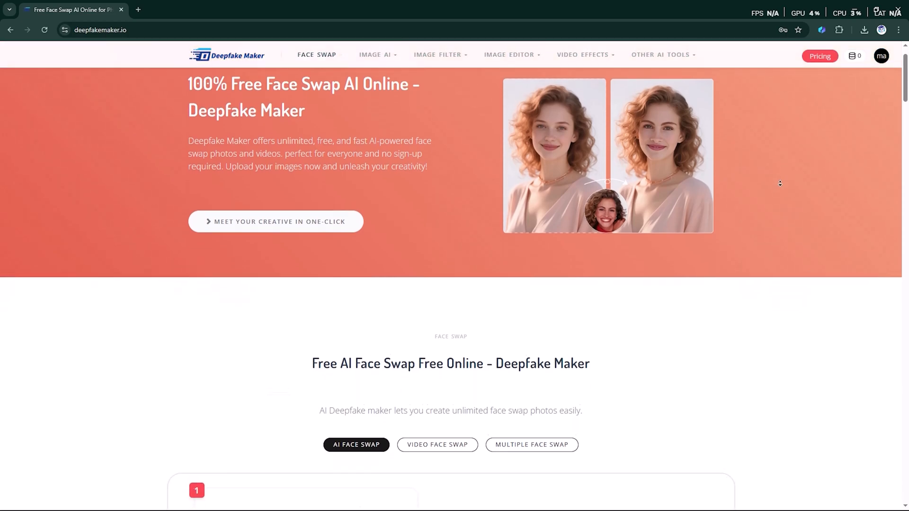
scroll(down, 3)
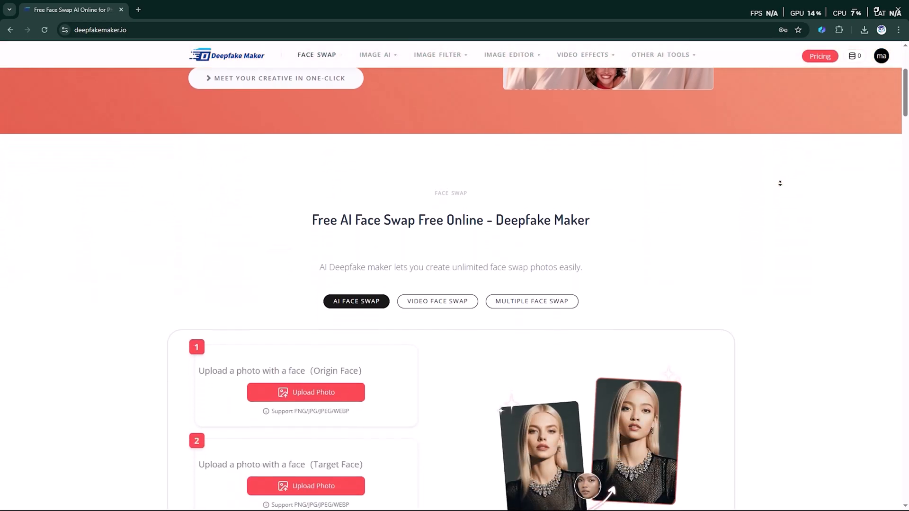
scroll(down, 3)
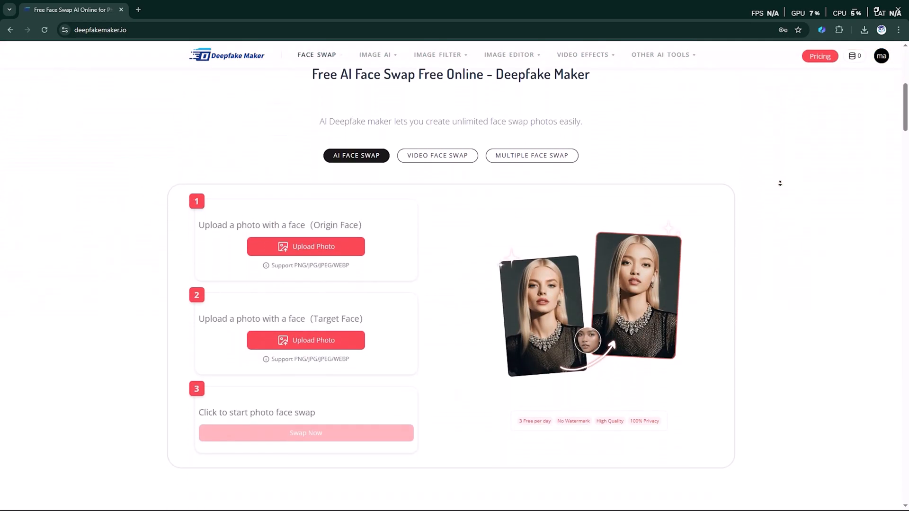
scroll(down, 3)
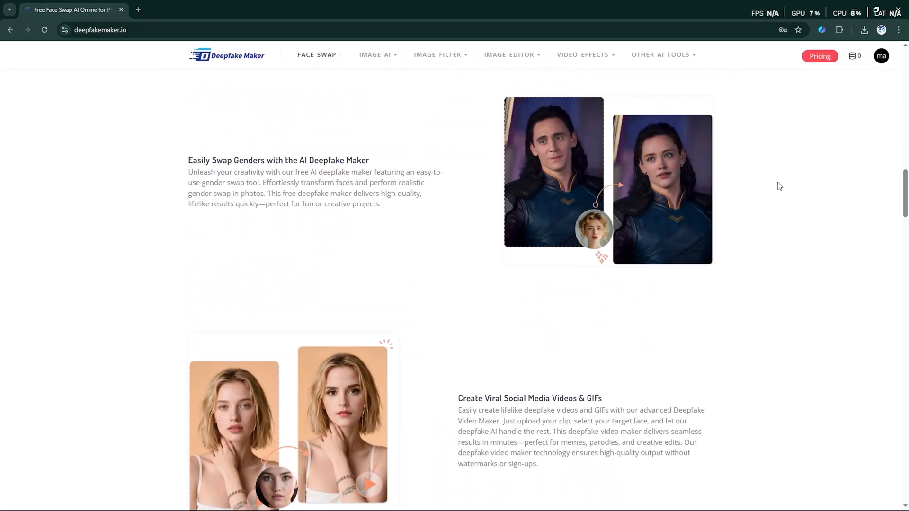
scroll(down, 3)
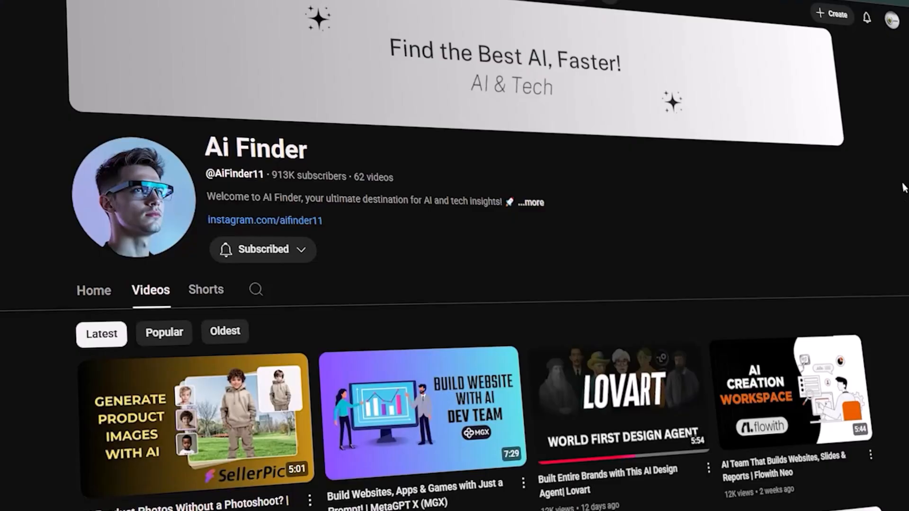
scroll(down, 3)
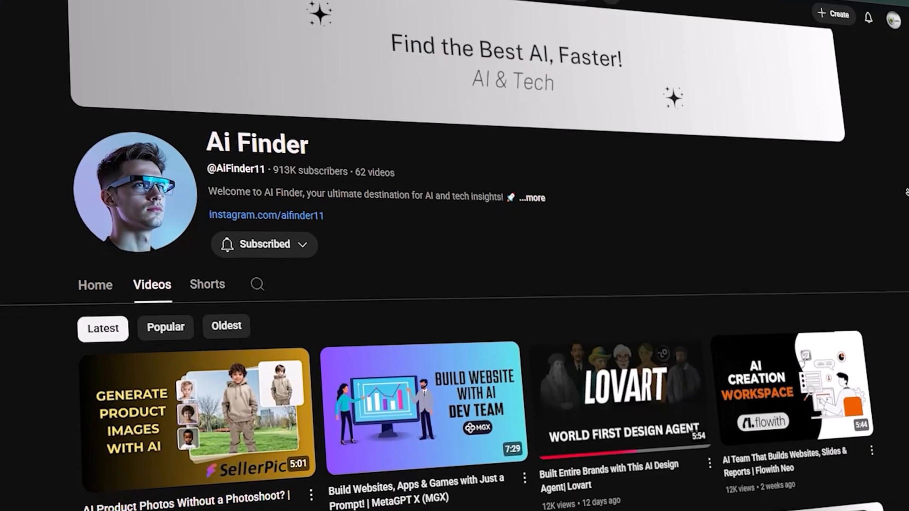
scroll(down, 3)
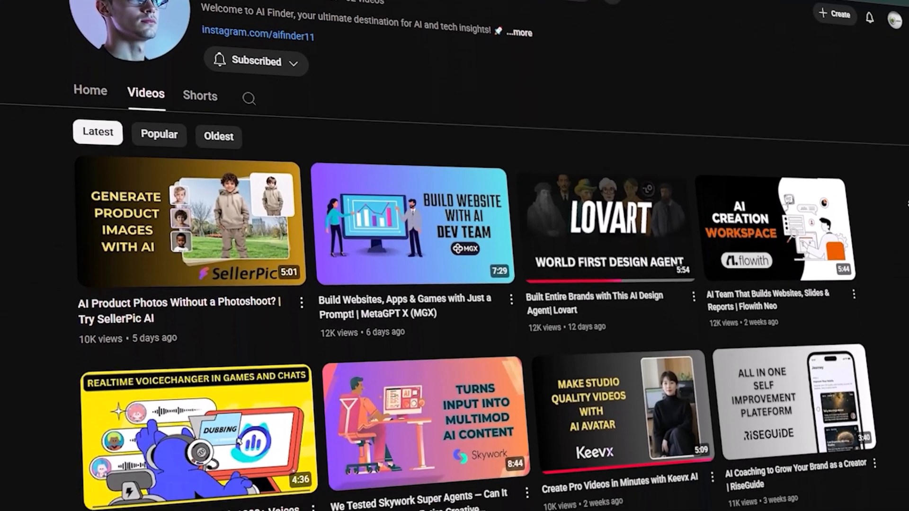
scroll(down, 3)
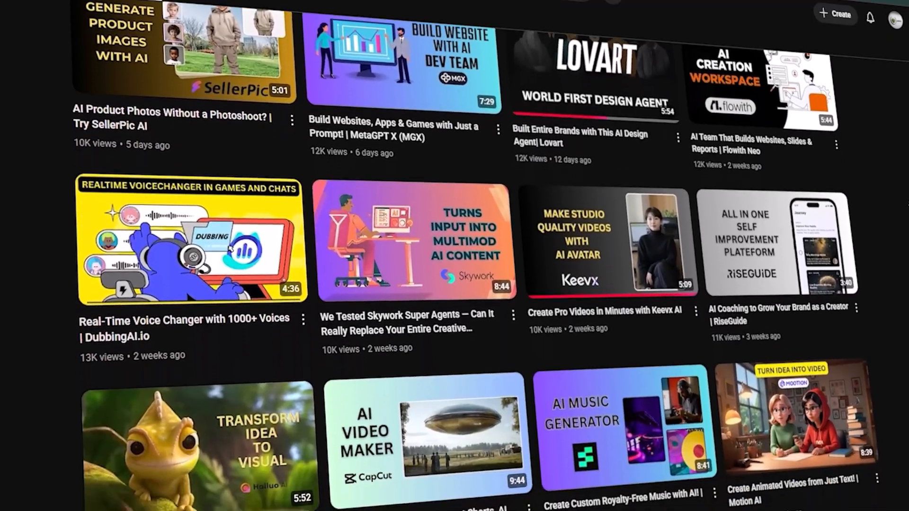
scroll(down, 3)
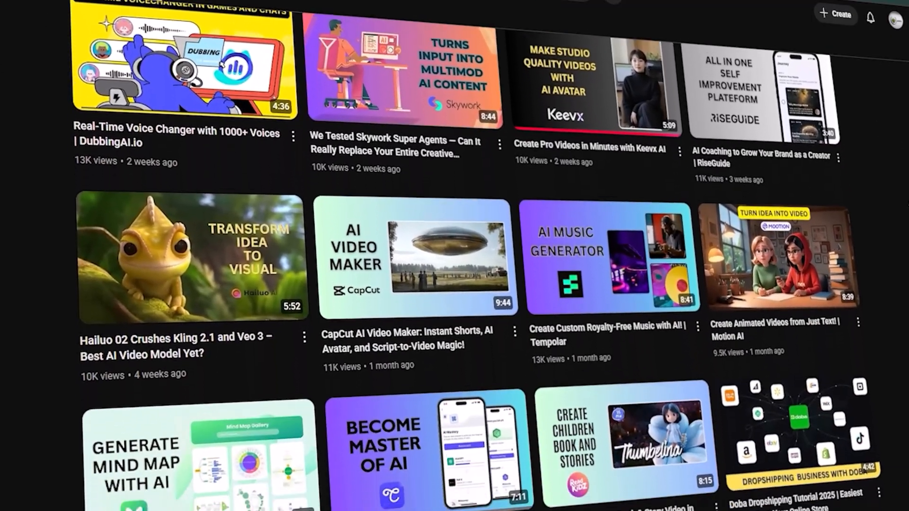
scroll(down, 3)
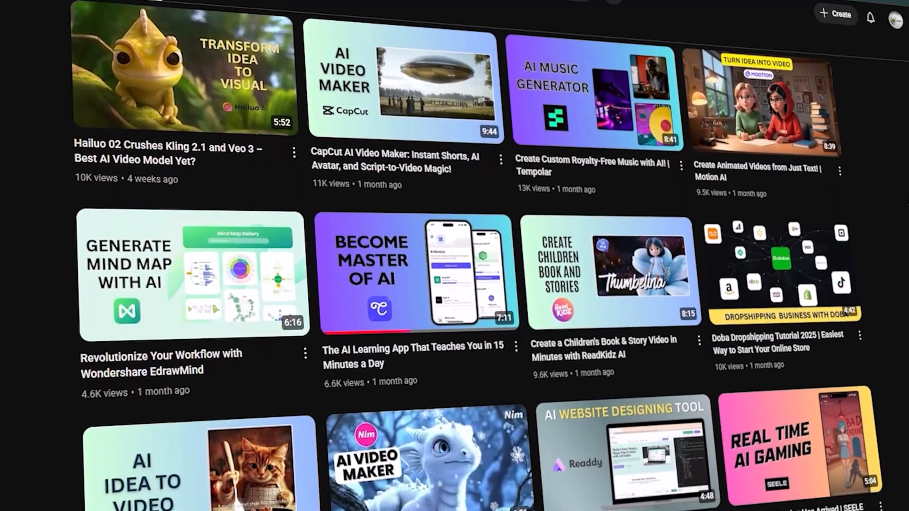
scroll(down, 3)
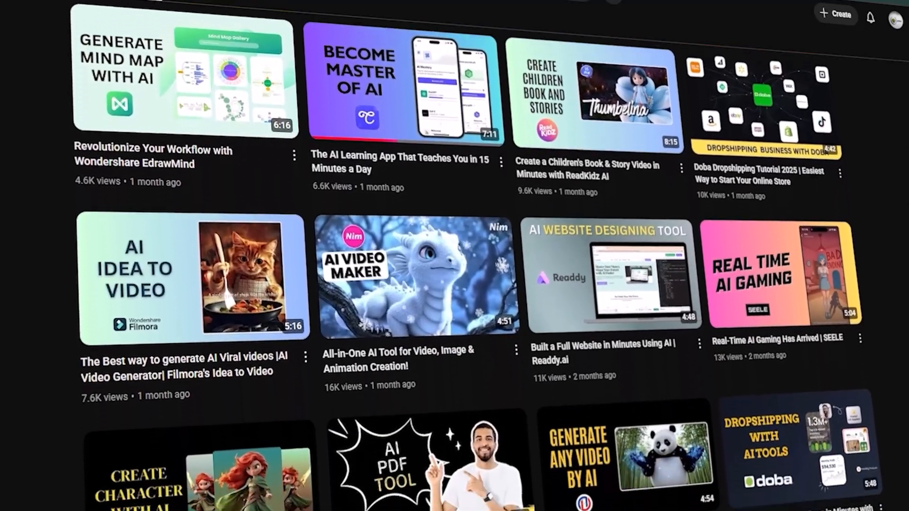
scroll(down, 3)
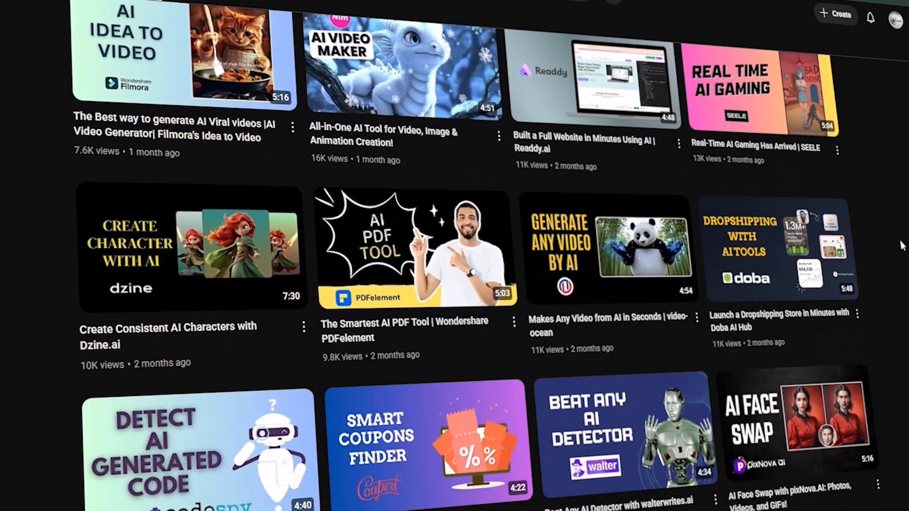